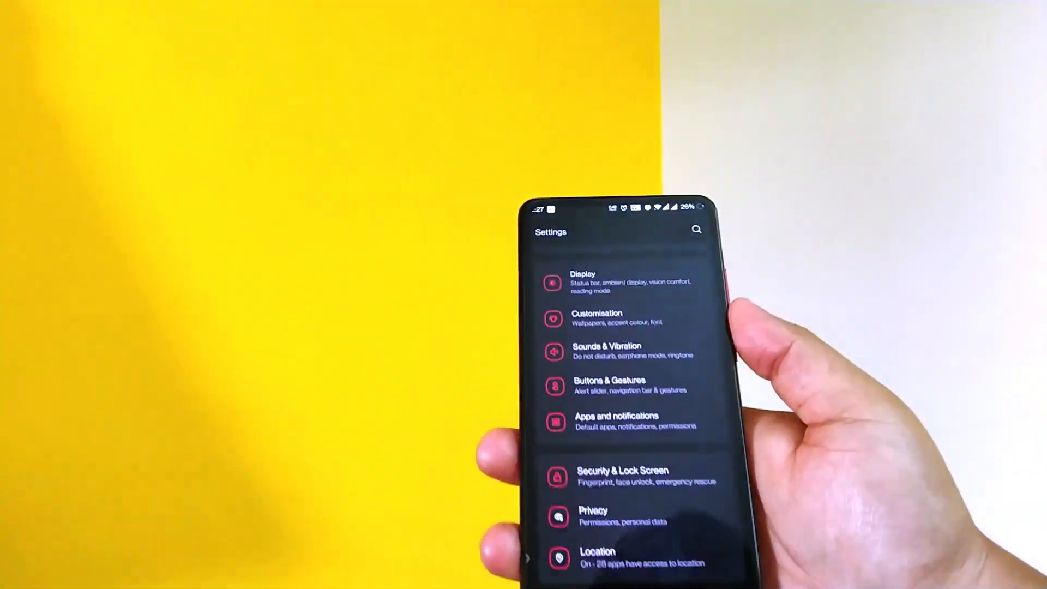
# Step: Browse the Wallpapers picker and switch the lock-screen preview from purple to the red-and-blue Samurai wallpaper
pyautogui.scroll(-3)
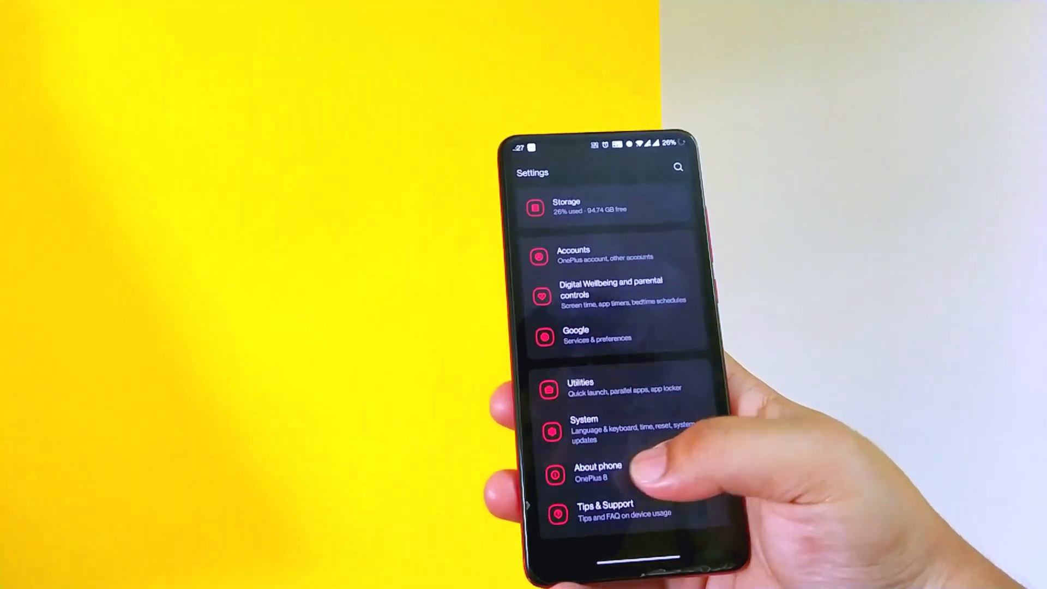
pyautogui.click(597, 471)
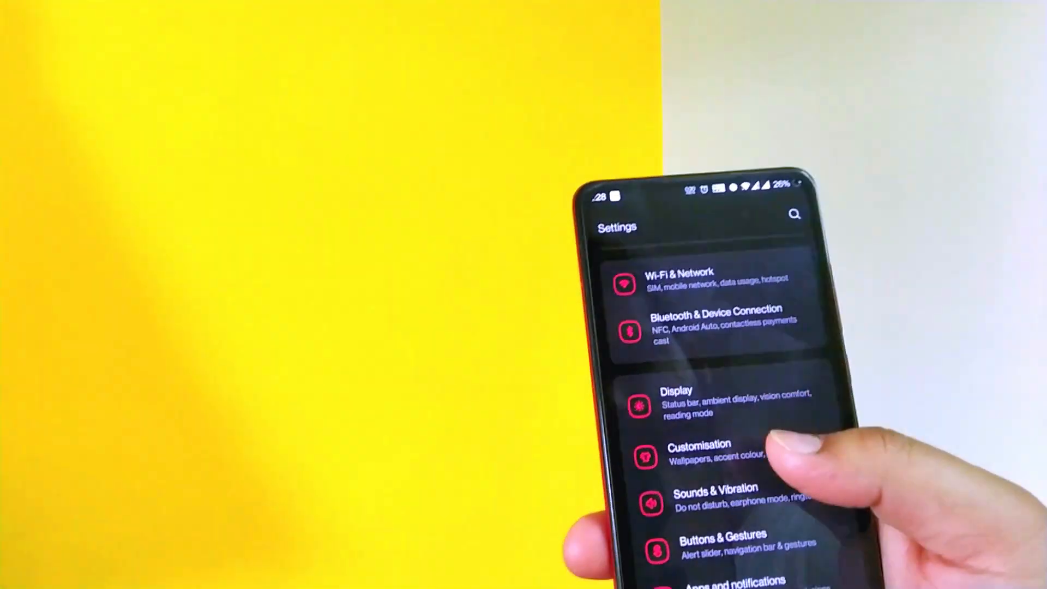
pyautogui.scroll(-3)
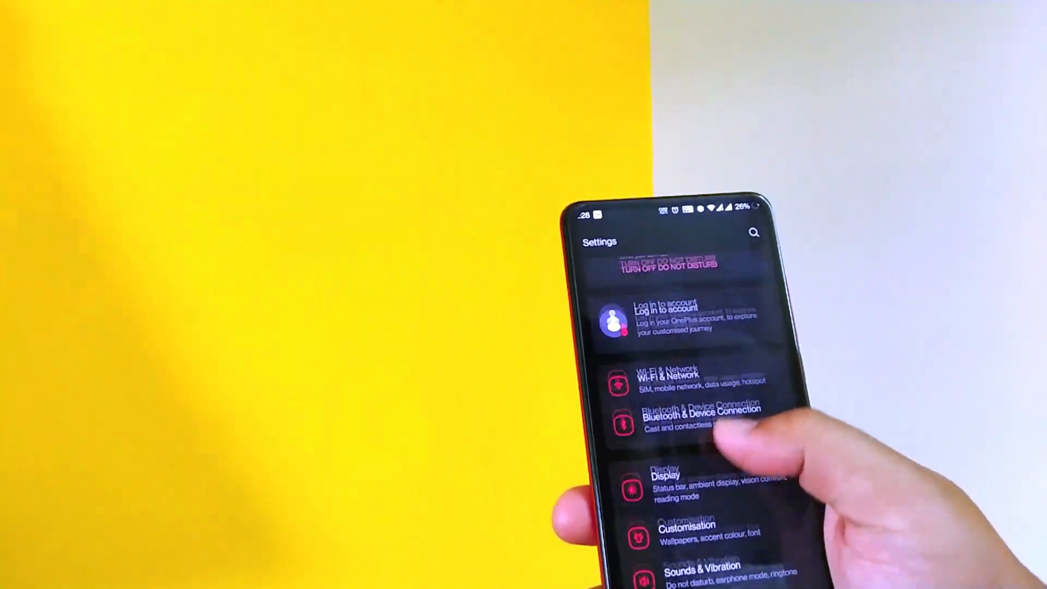
pyautogui.click(666, 485)
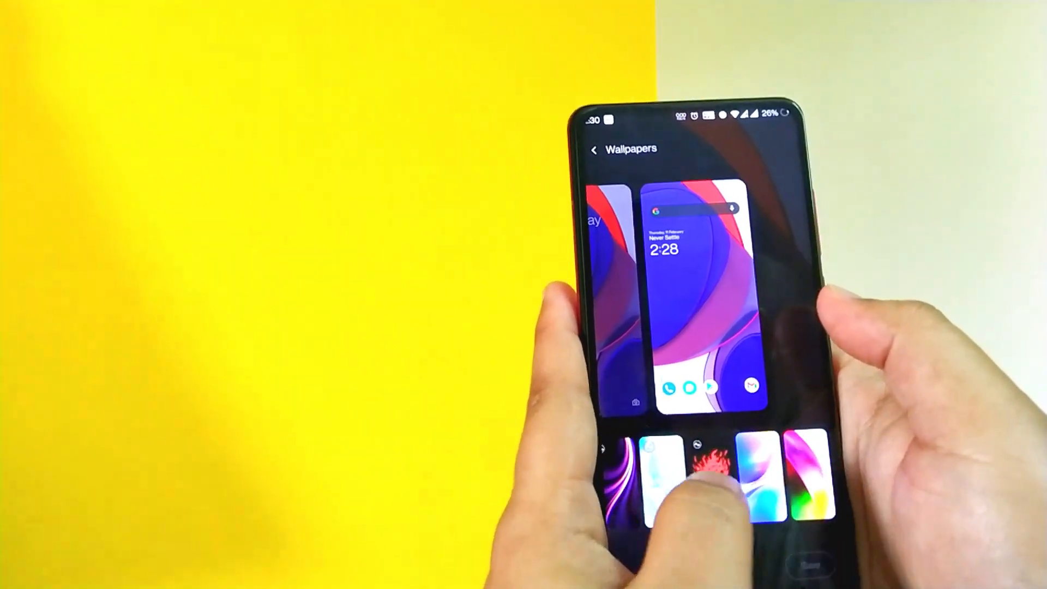
pyautogui.click(694, 470)
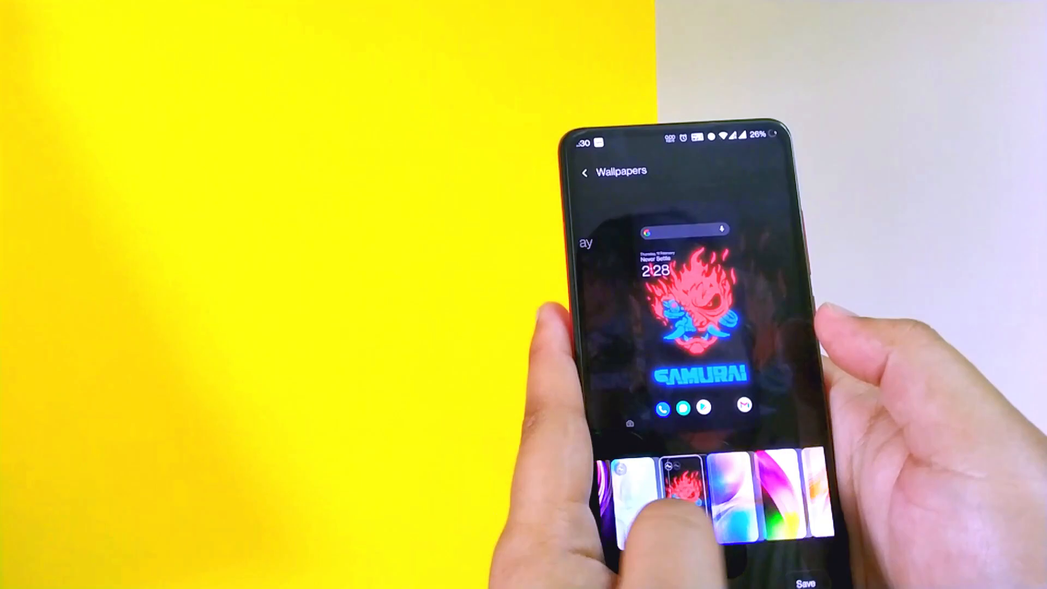